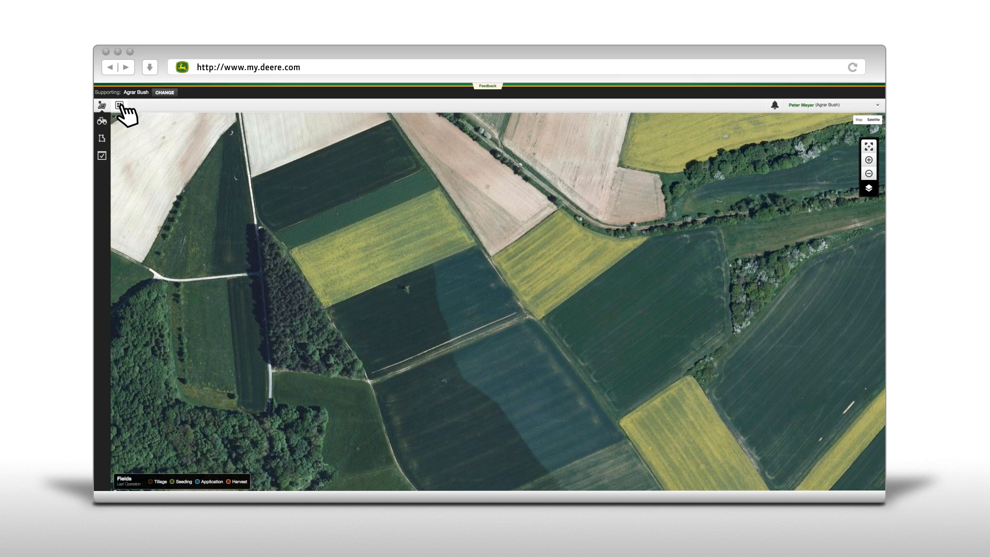
# Switch from the field map to the Tools page listing all available apps
pyautogui.click(119, 106)
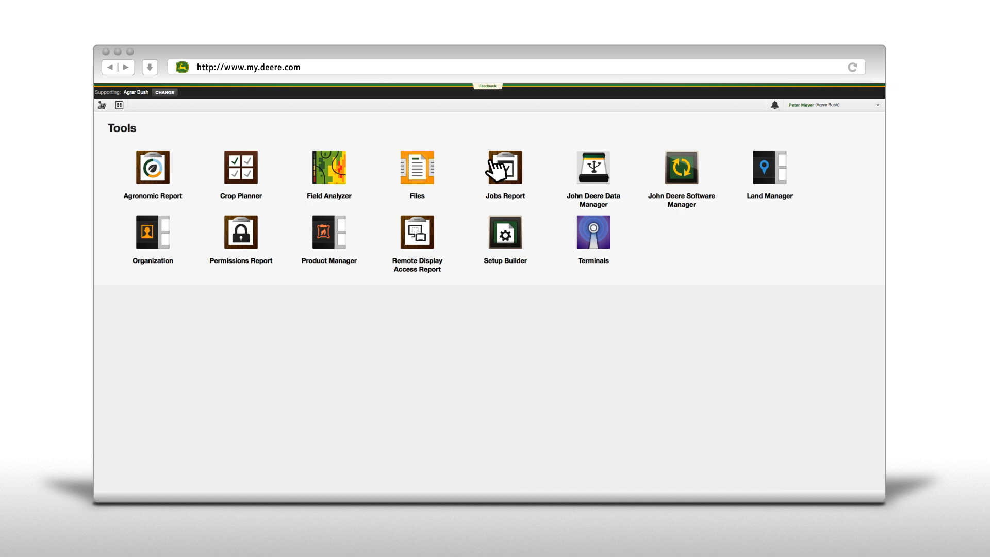
pyautogui.moveTo(609, 179)
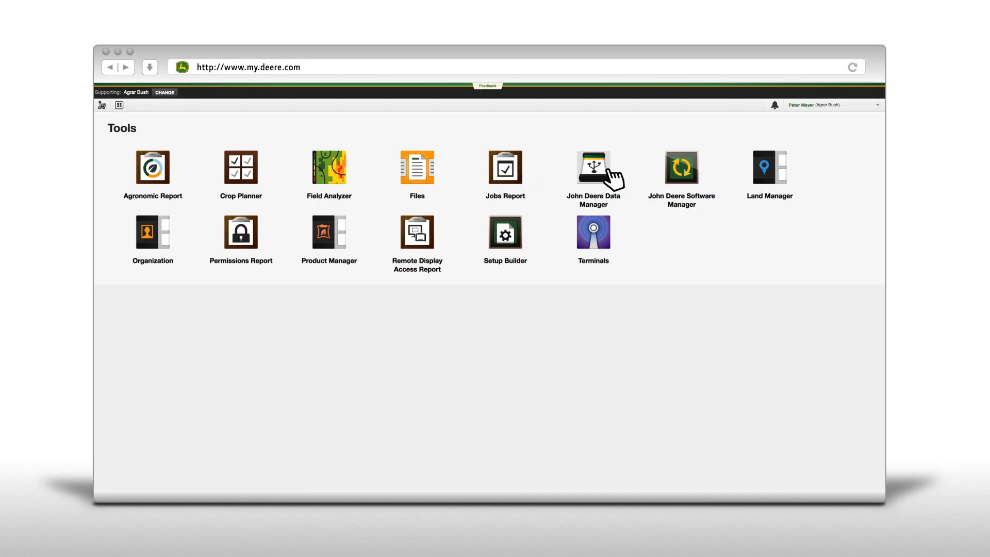
# Bring up the John Deere Data Manager download dialog from its Tools tile
pyautogui.click(593, 167)
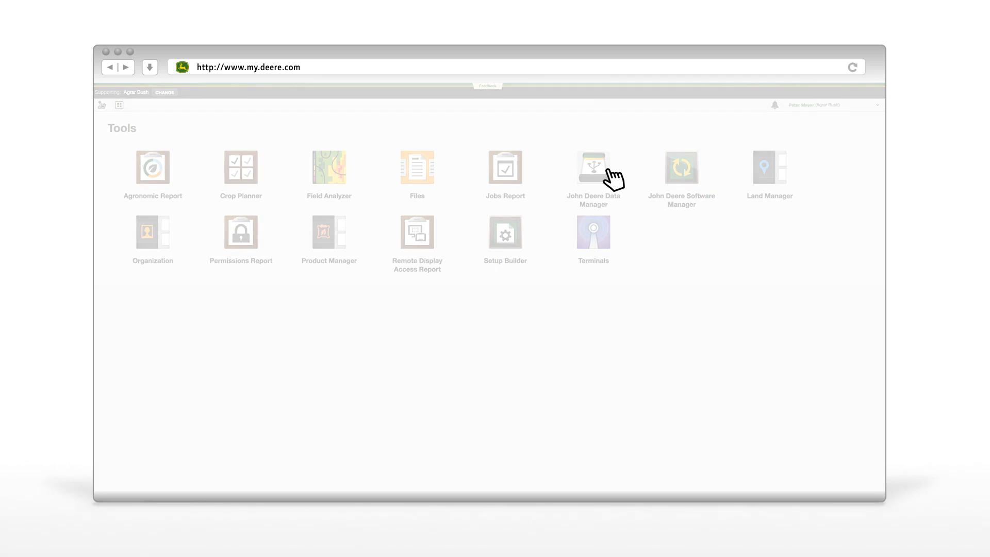
pyautogui.click(592, 167)
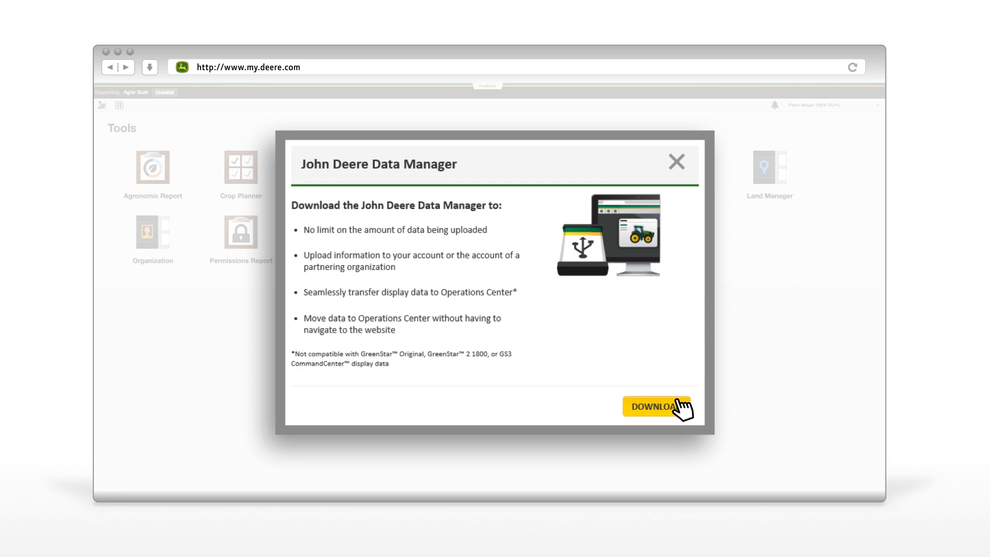
# Download Data Manager and start the MyJohnDeere log-in from its welcome screen
pyautogui.click(657, 406)
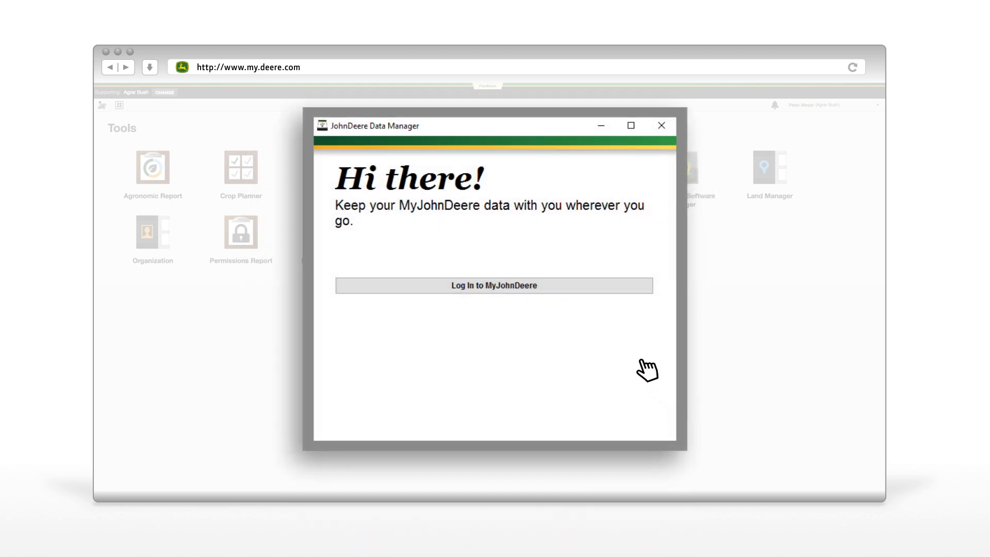
pyautogui.moveTo(574, 286)
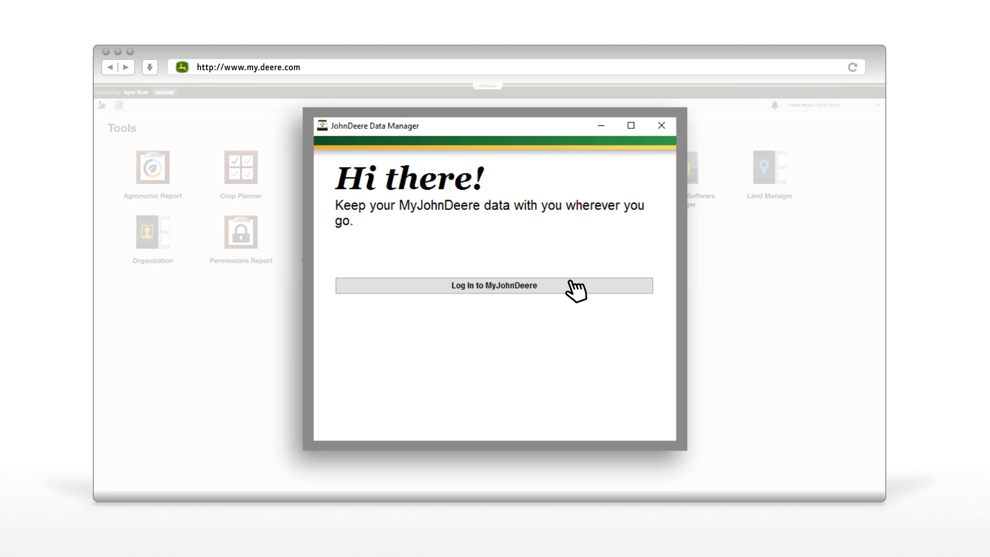
pyautogui.click(494, 285)
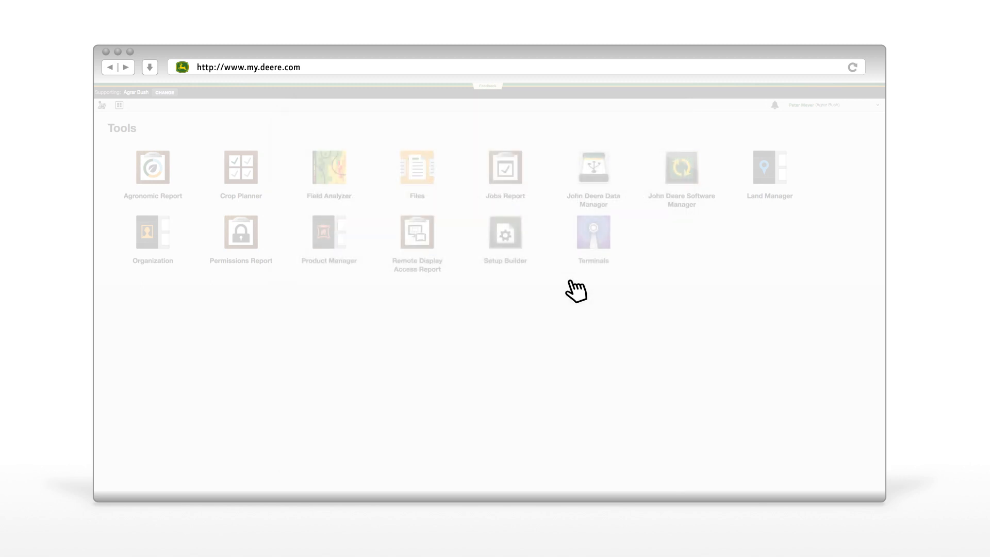
# Upload the checked Desktop file to the farm organization and close Data Manager
pyautogui.click(592, 167)
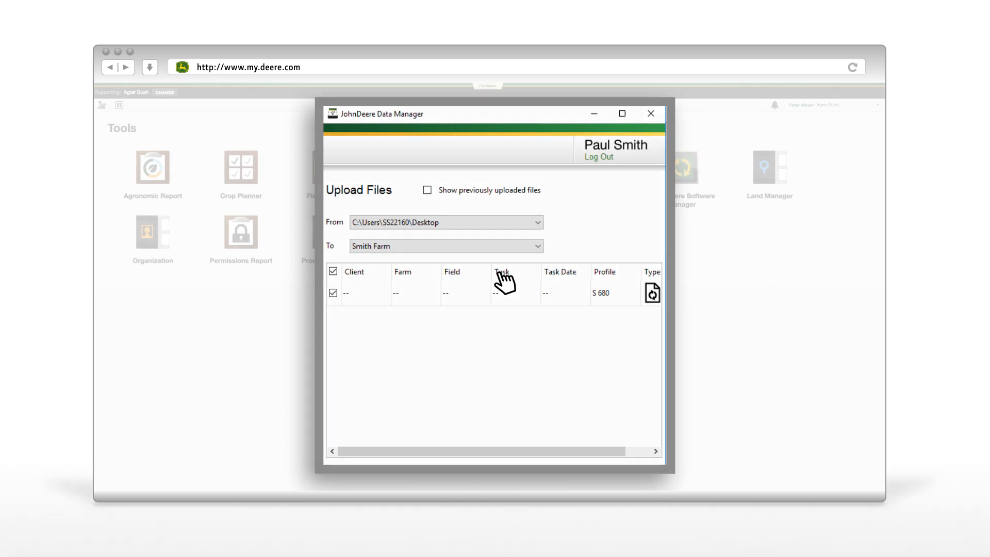
pyautogui.click(651, 113)
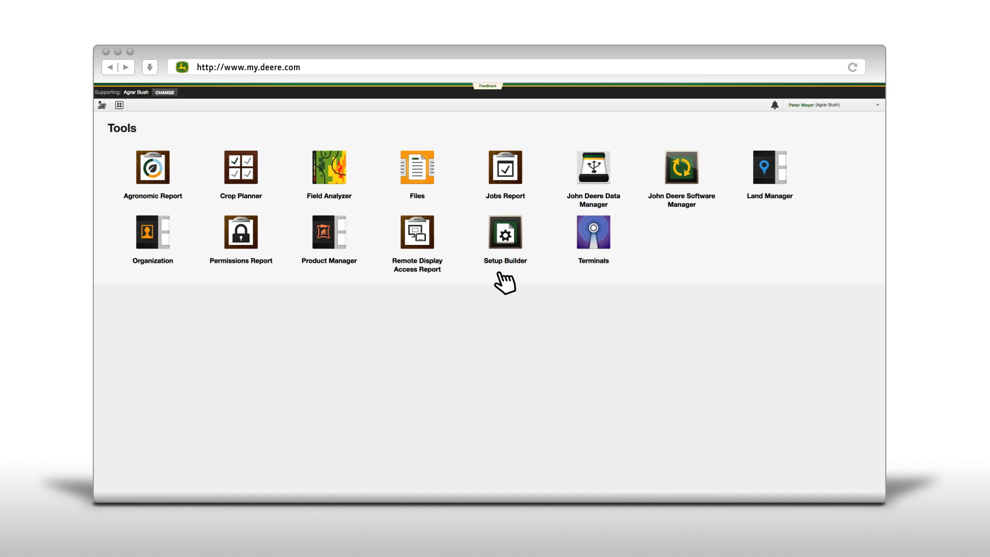
pyautogui.click(505, 231)
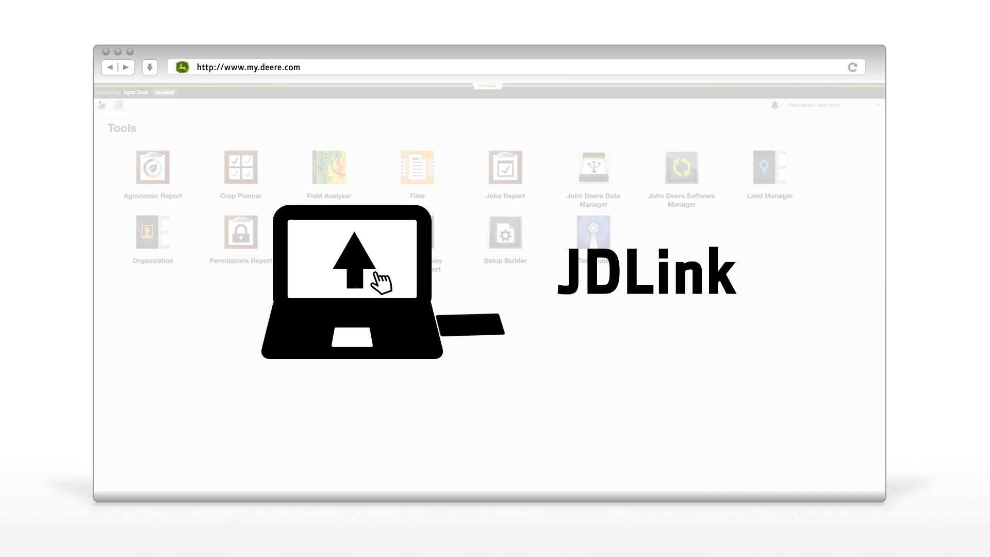
pyautogui.moveTo(357, 262)
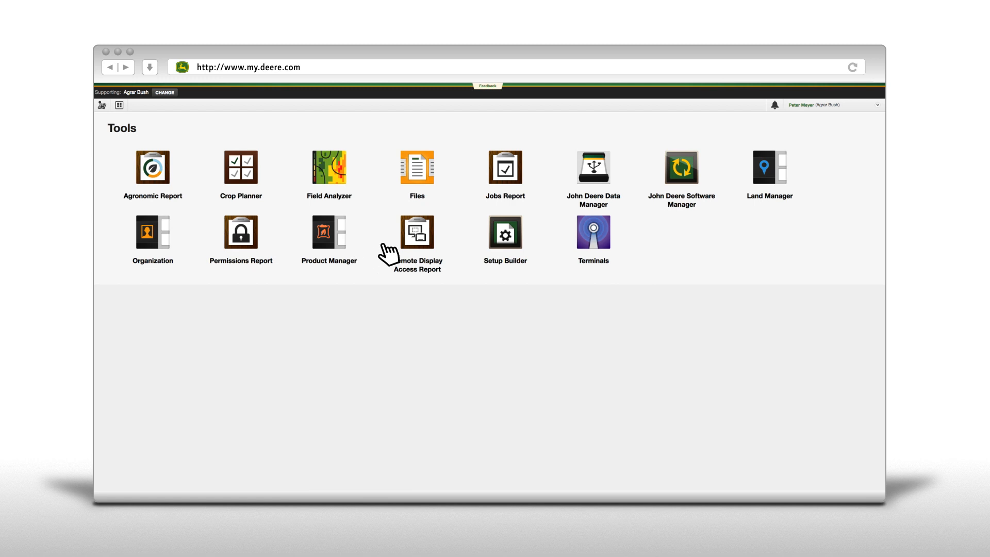
pyautogui.moveTo(428, 173)
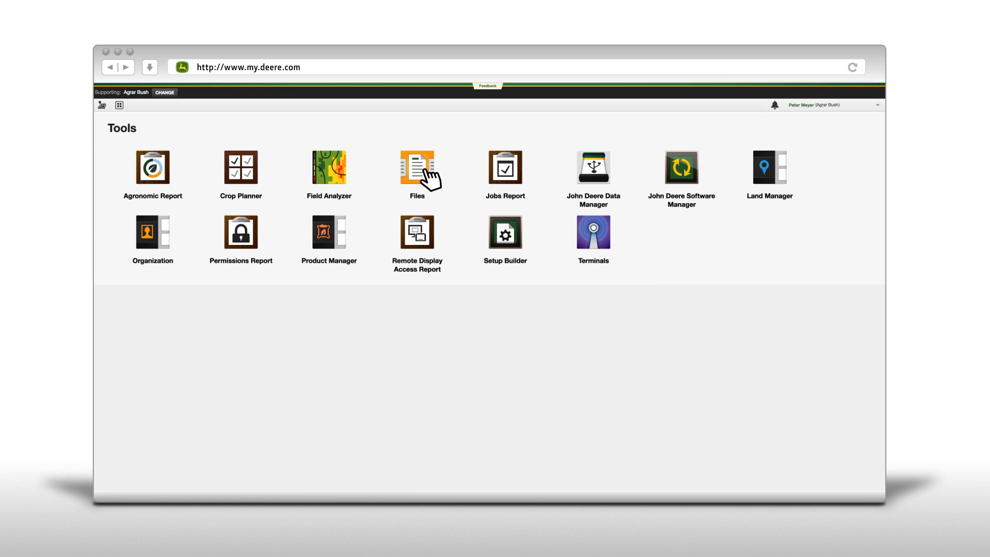
# Show the Files list with the newly uploaded Data Manager files at the top
pyautogui.click(416, 167)
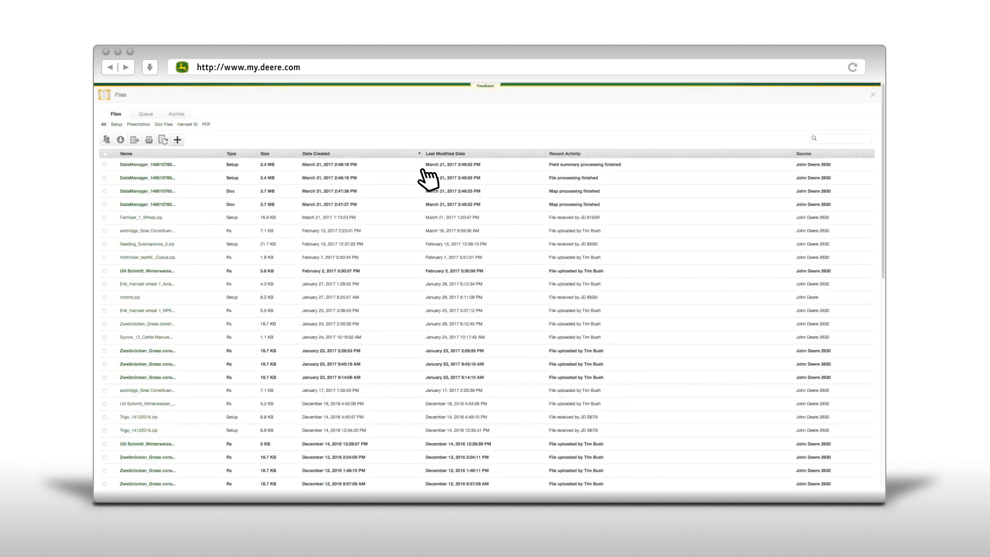
pyautogui.moveTo(199, 280)
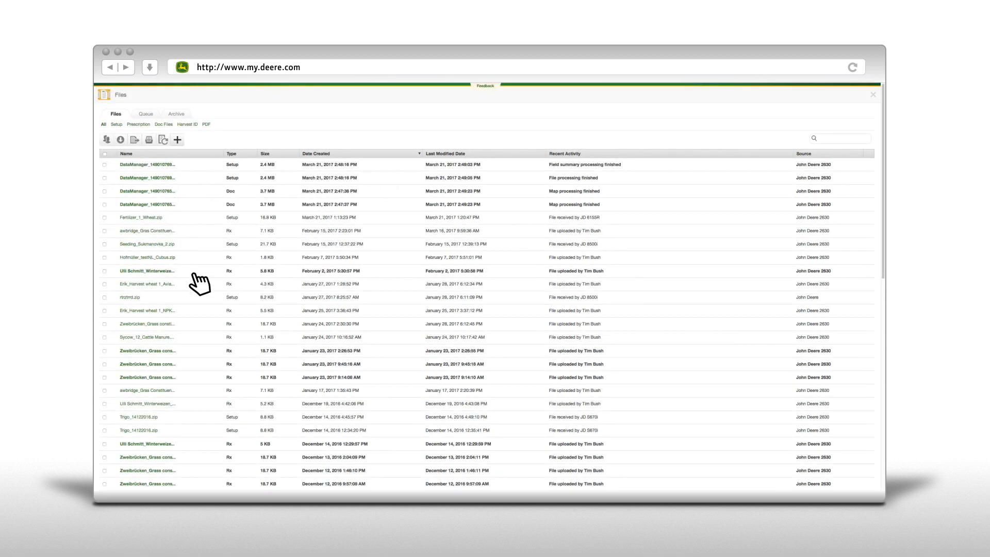